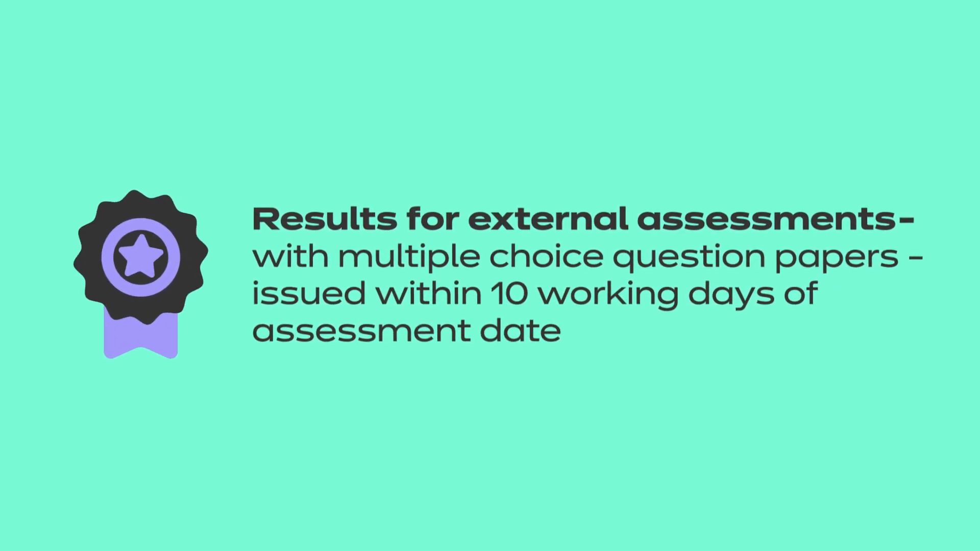
pyautogui.moveTo(494, 292); pyautogui.dragTo(795, 292)
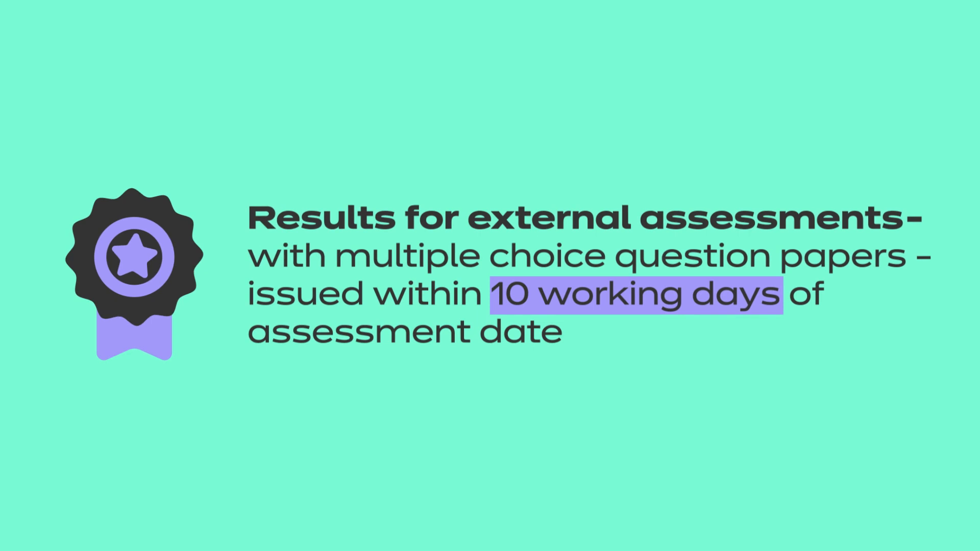